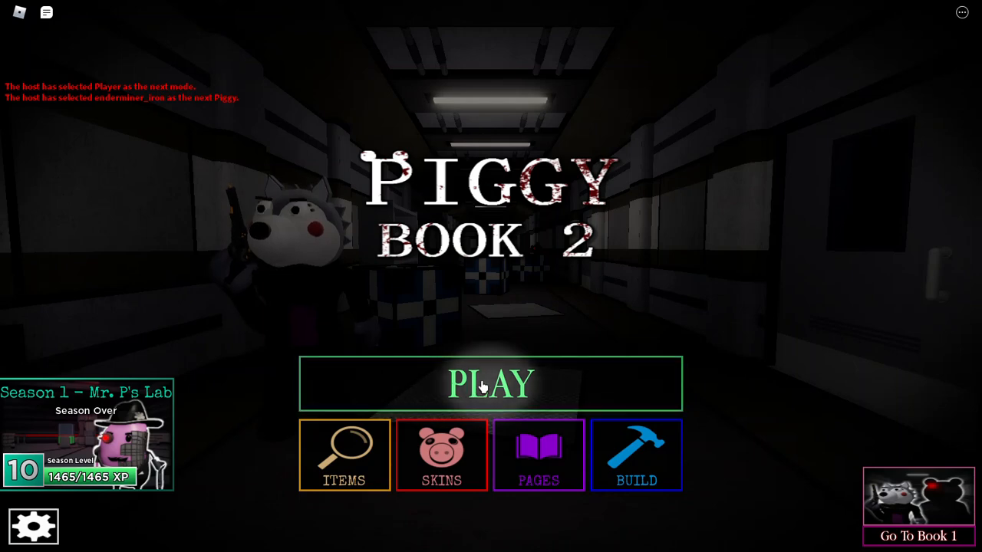
Enter the lobby and open the host's Set Piggy player list in Commands.
{"action": "left_click", "coordinate": [491, 383]}
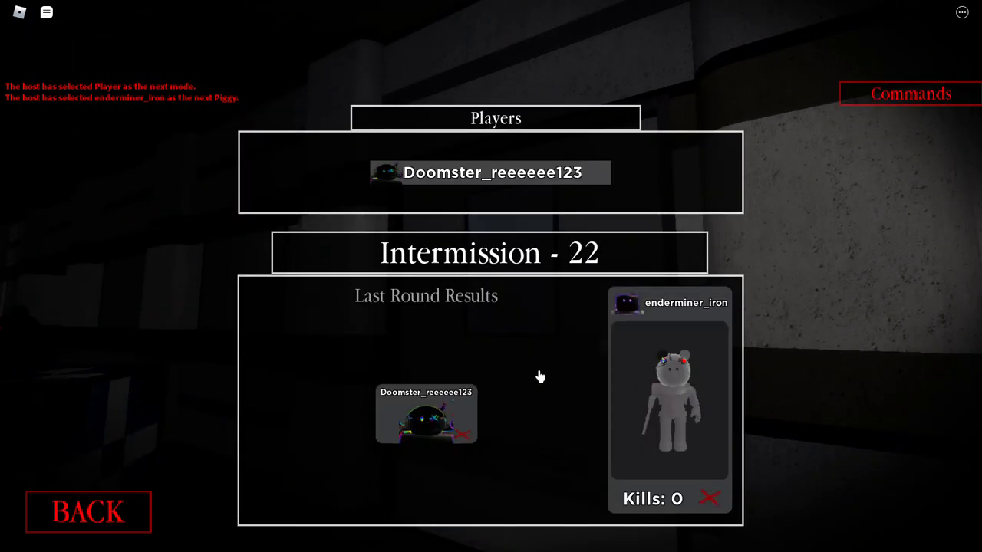
{"action": "left_click", "coordinate": [910, 93]}
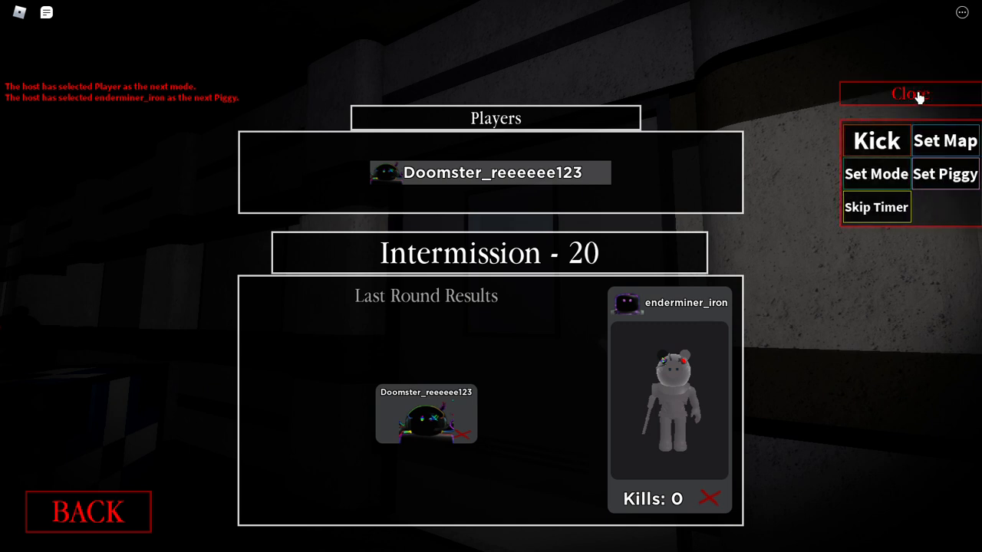
{"action": "mouse_move", "coordinate": [821, 146]}
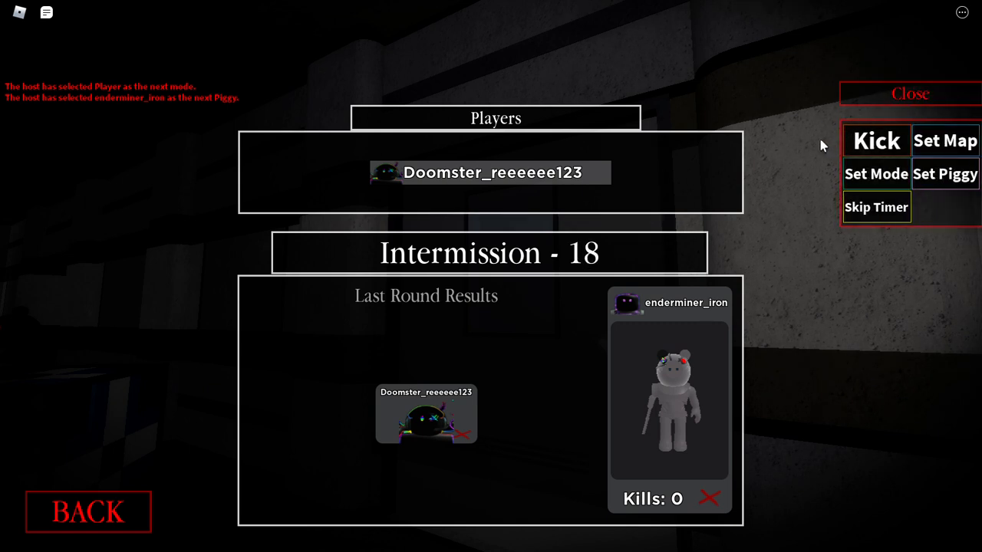
{"action": "mouse_move", "coordinate": [939, 149]}
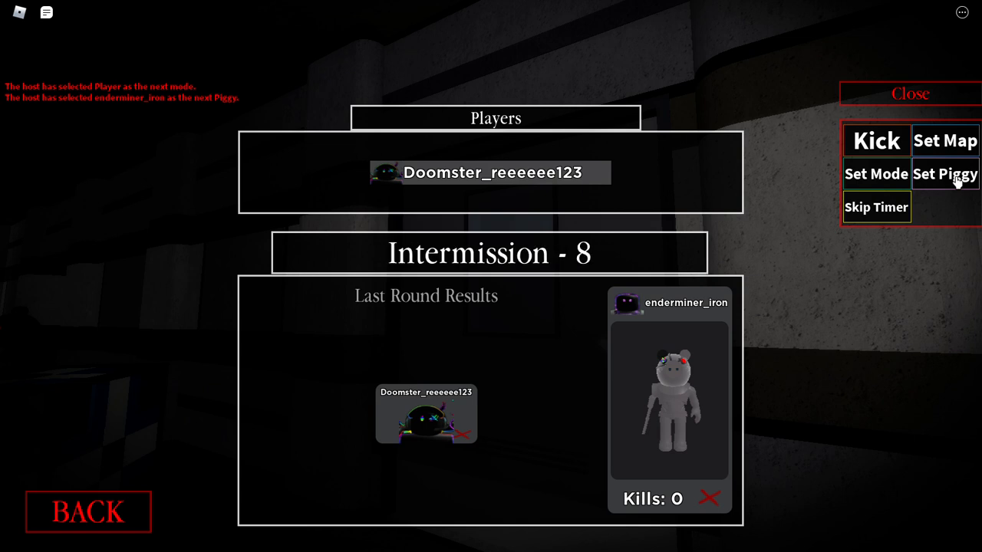
{"action": "left_click", "coordinate": [945, 174]}
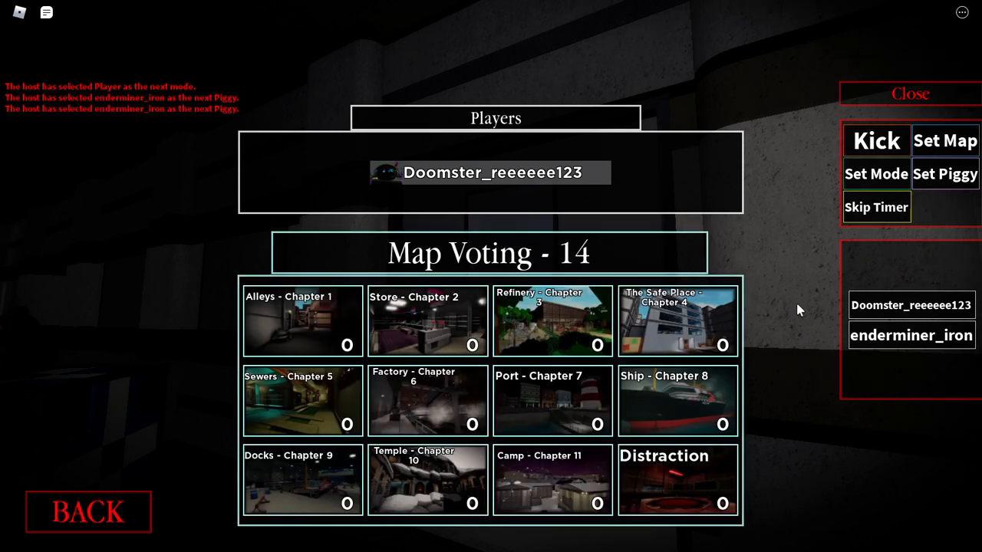
{"action": "left_click", "coordinate": [945, 140]}
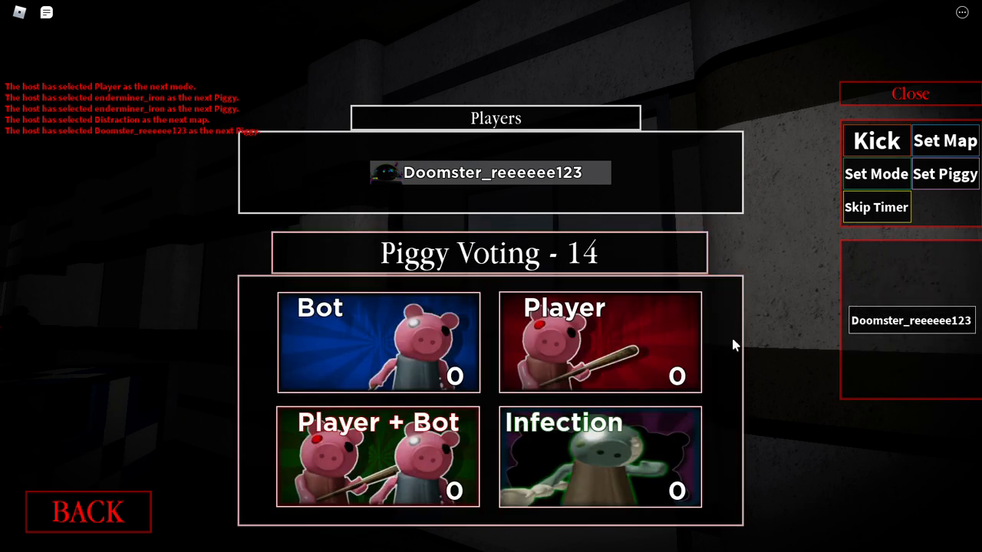
{"action": "left_click", "coordinate": [876, 173]}
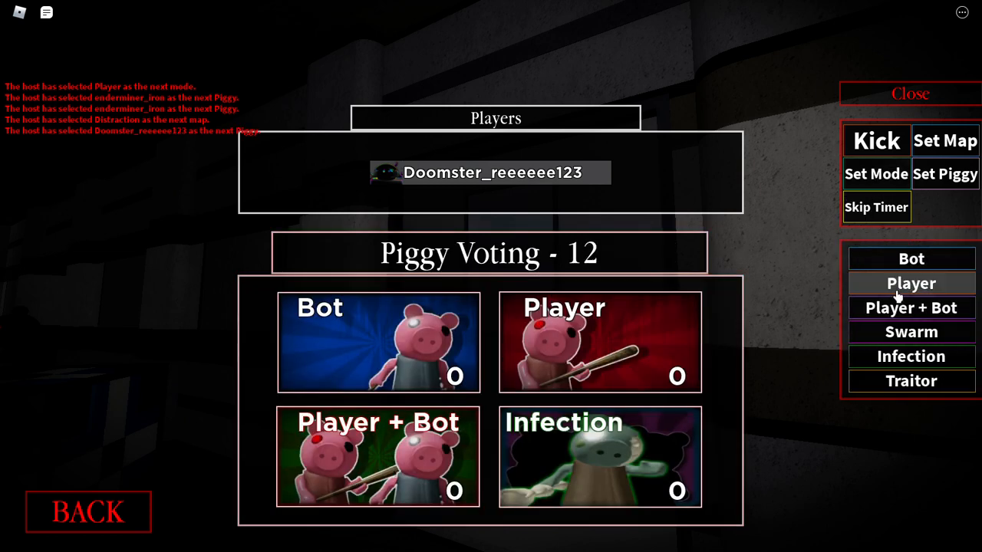
{"action": "left_click", "coordinate": [910, 284]}
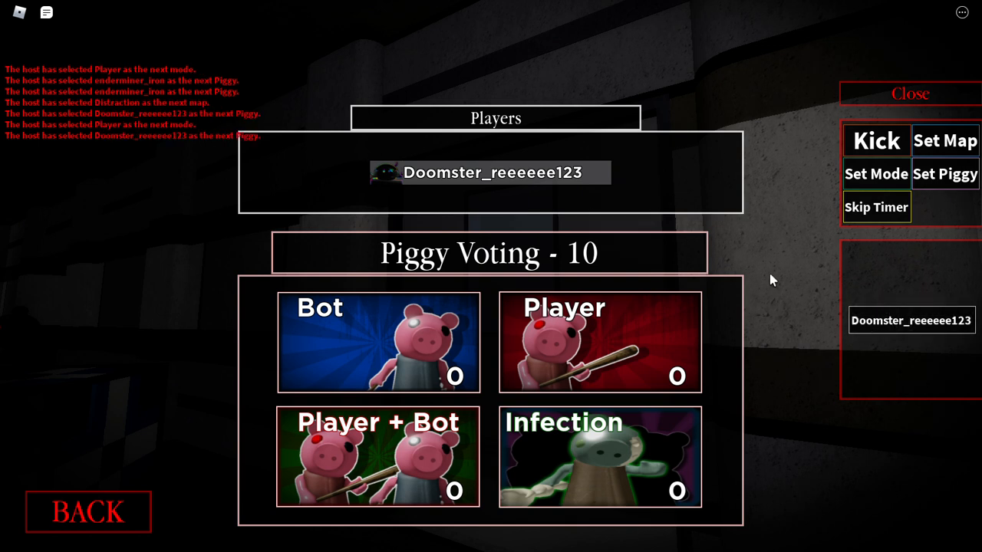
{"action": "left_click", "coordinate": [377, 343]}
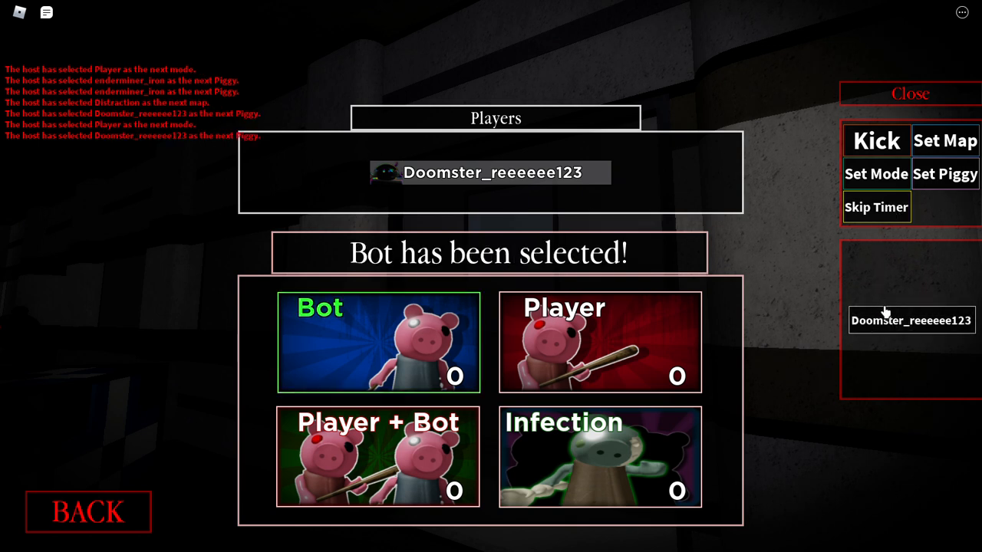
{"action": "mouse_move", "coordinate": [879, 311]}
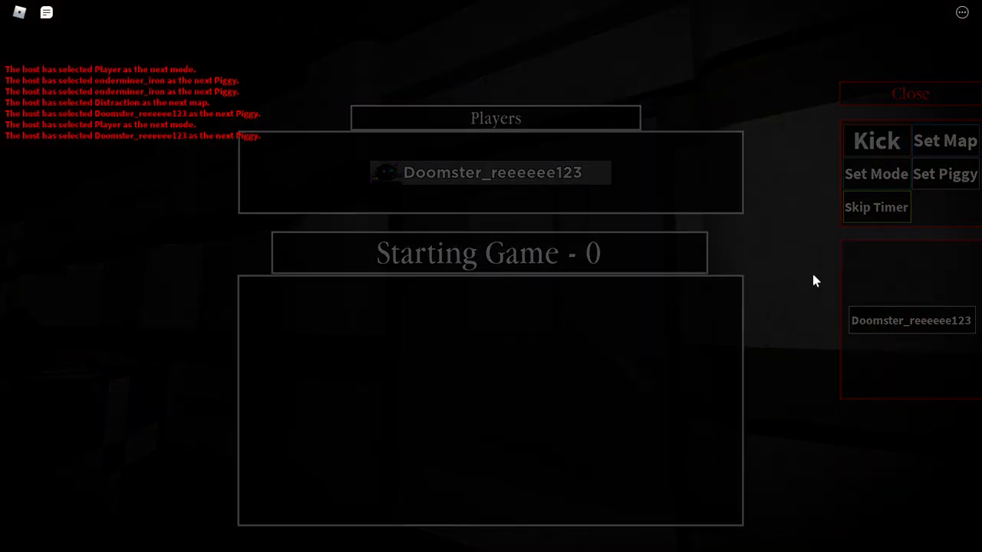
{"action": "left_click", "coordinate": [910, 93]}
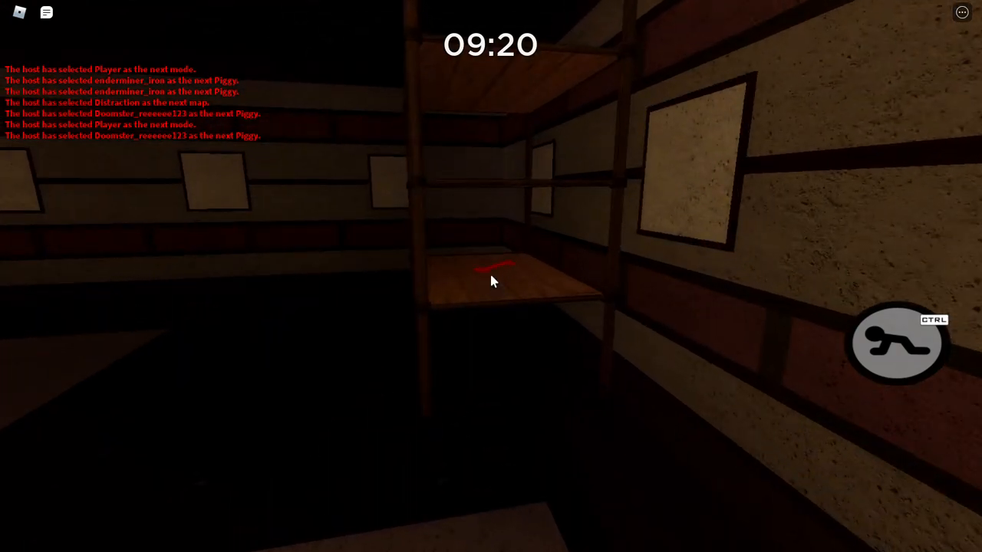
{"action": "mouse_move", "coordinate": [491, 284]}
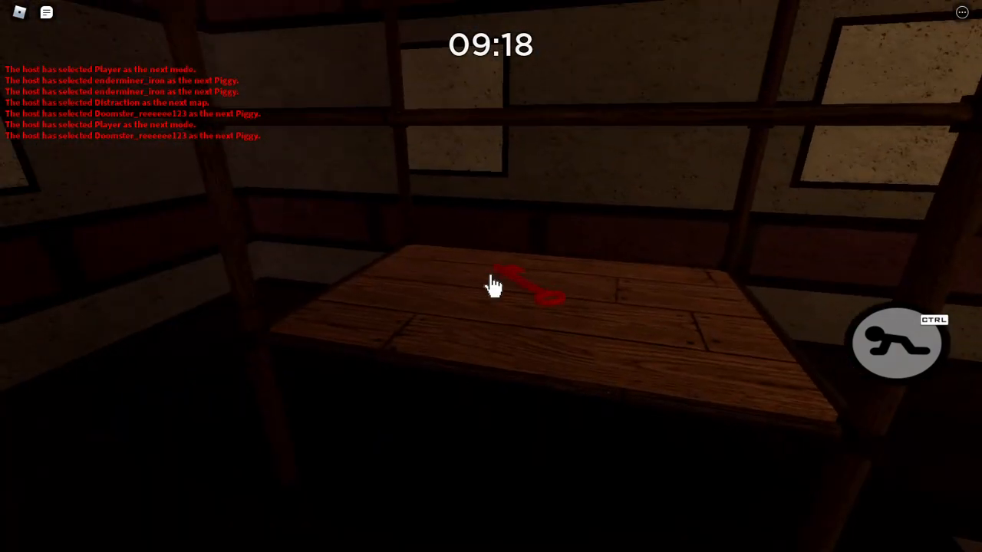
Pick up the red key from the shelf into the inventory.
{"action": "left_click", "coordinate": [529, 280]}
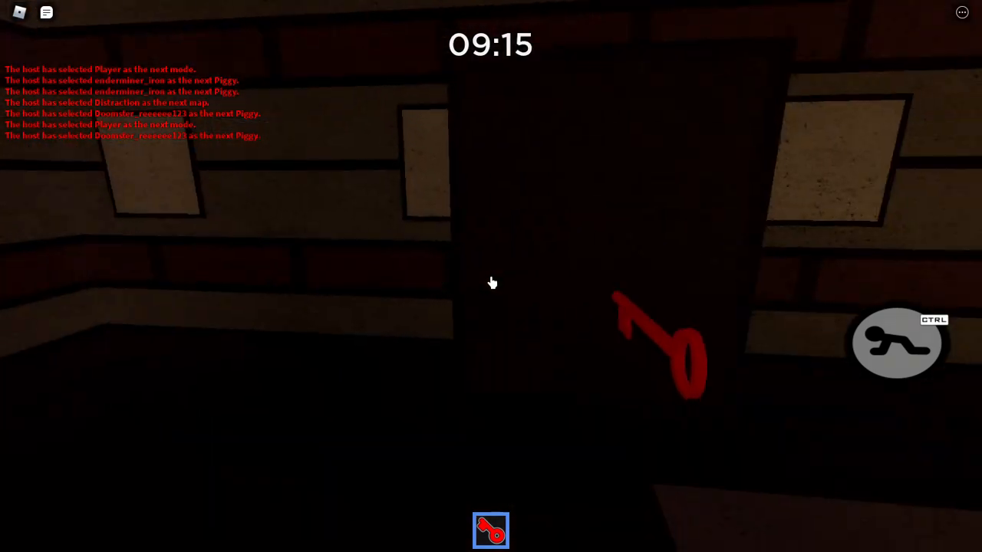
{"action": "mouse_move", "coordinate": [491, 283]}
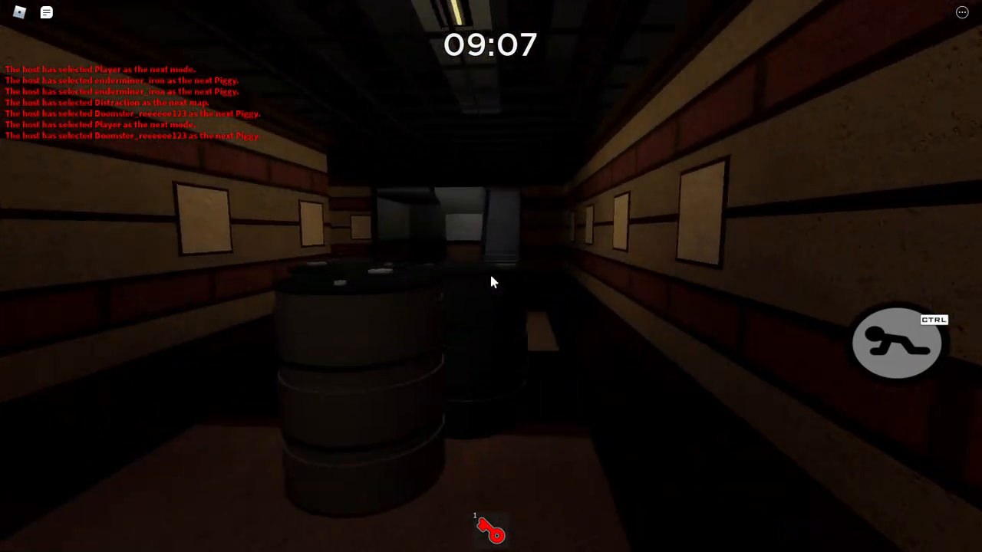
{"action": "mouse_move", "coordinate": [491, 277]}
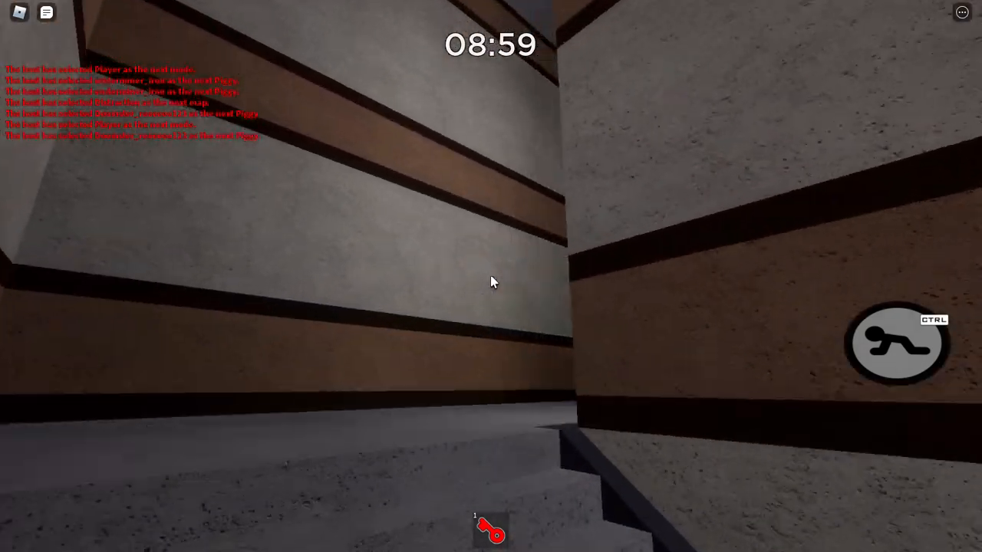
{"action": "mouse_move", "coordinate": [491, 282]}
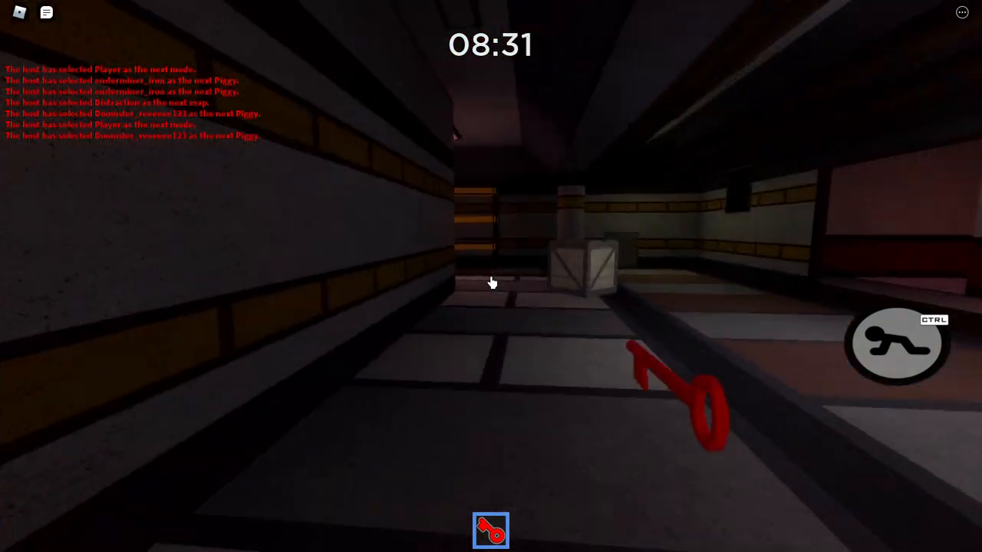
{"action": "mouse_move", "coordinate": [491, 276]}
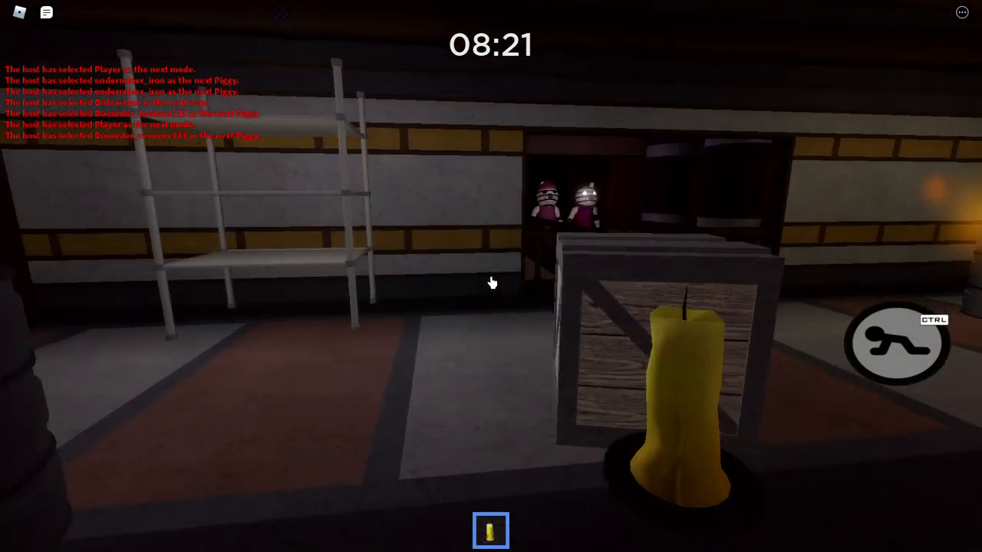
{"action": "mouse_move", "coordinate": [492, 283]}
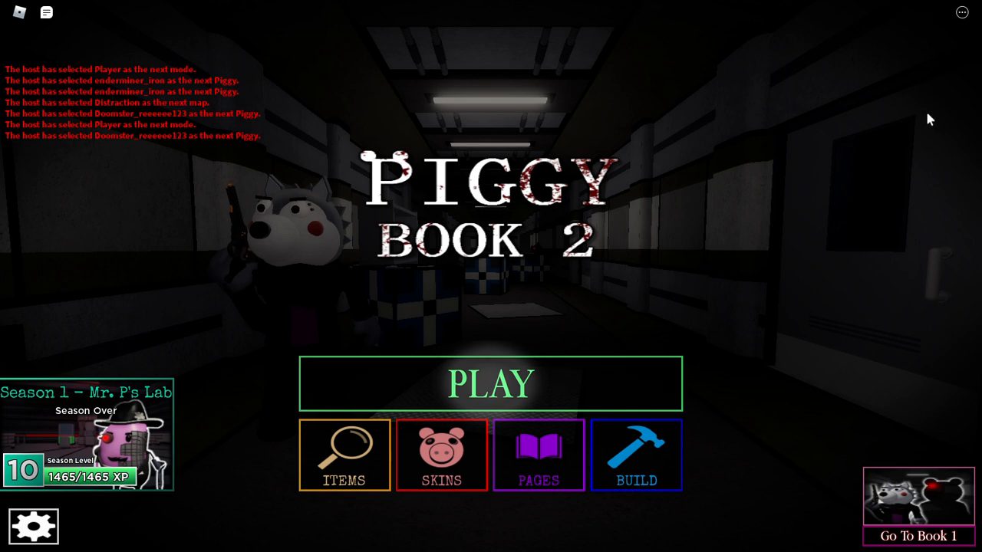
{"action": "mouse_move", "coordinate": [848, 71]}
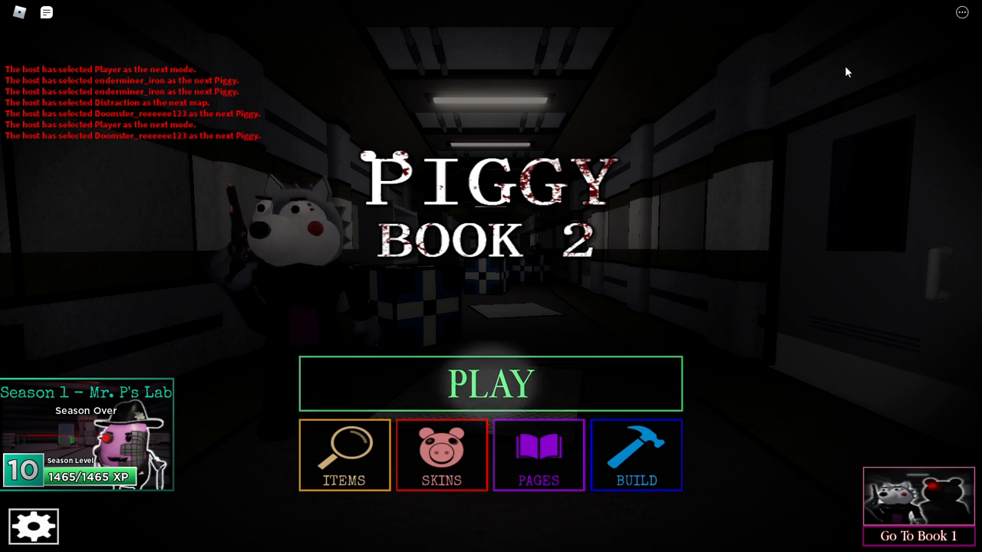